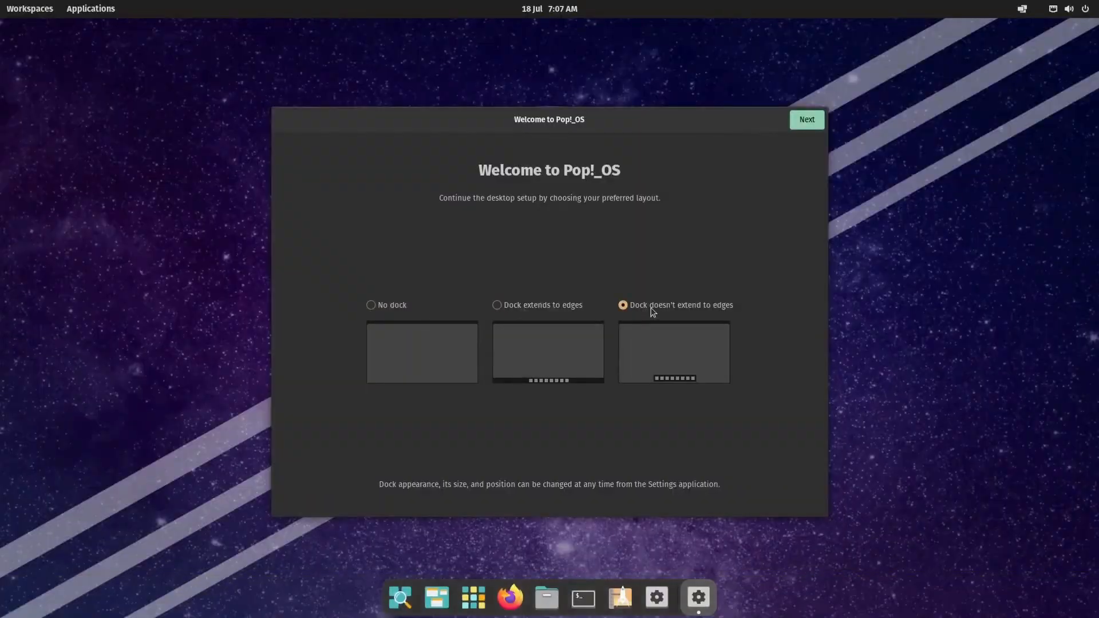
Choose the dock extending to the screen edges and continue to the Top Bar page.
click(497, 305)
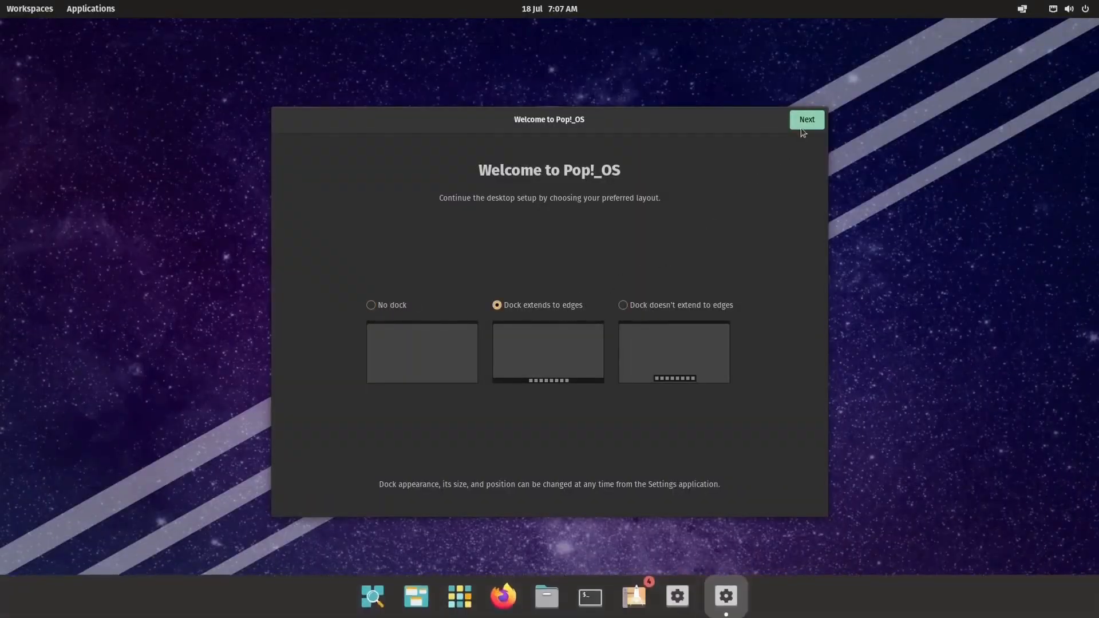
click(804, 119)
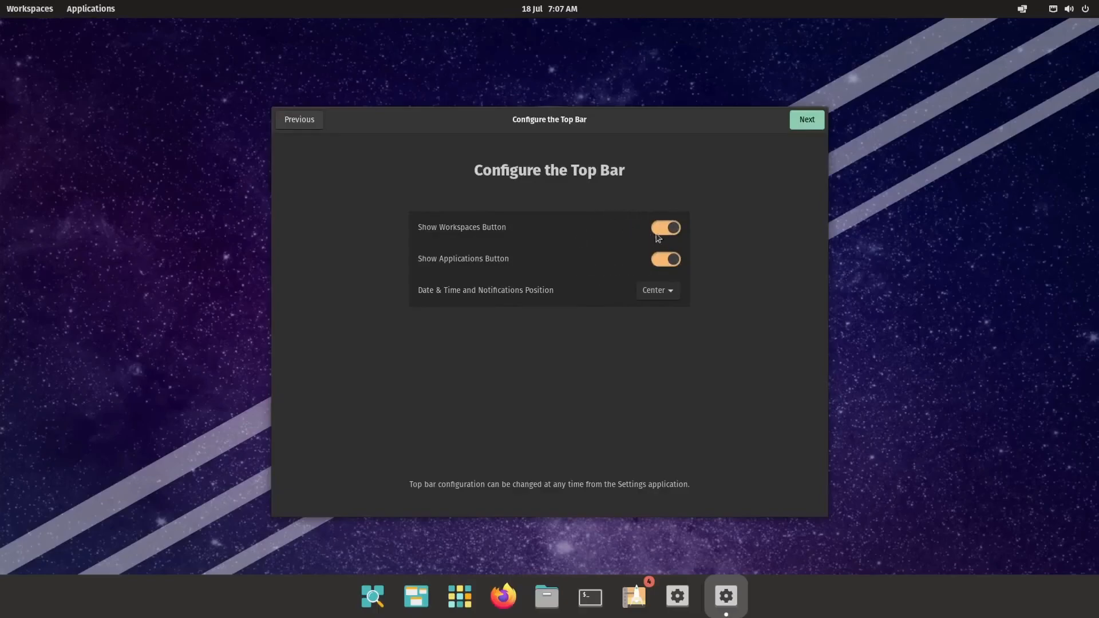
mouse_move(636, 280)
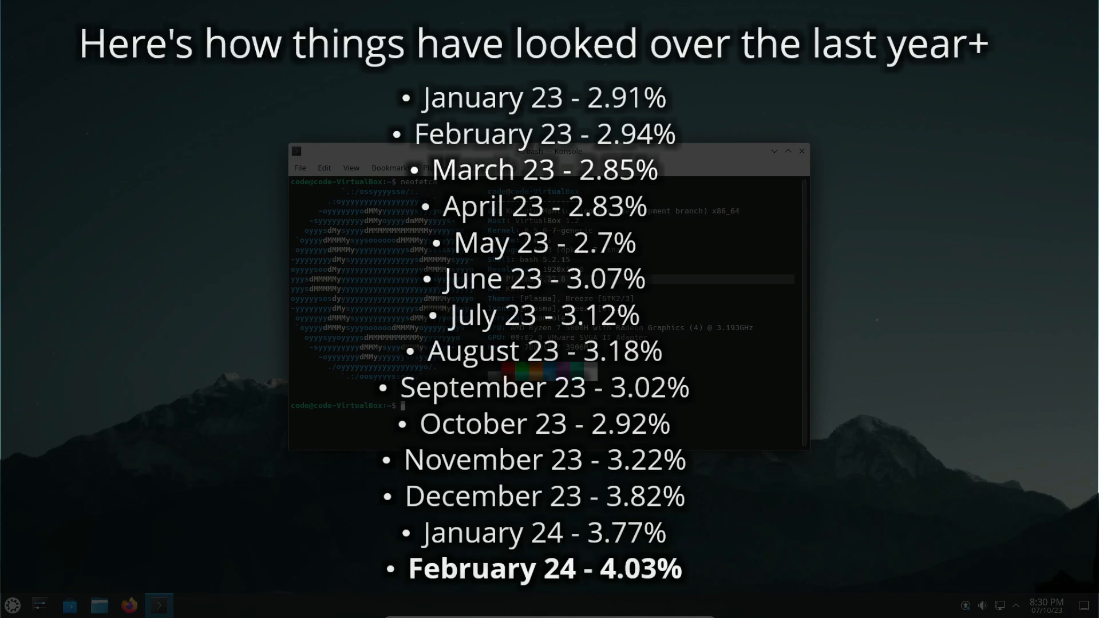
mouse_move(801, 151)
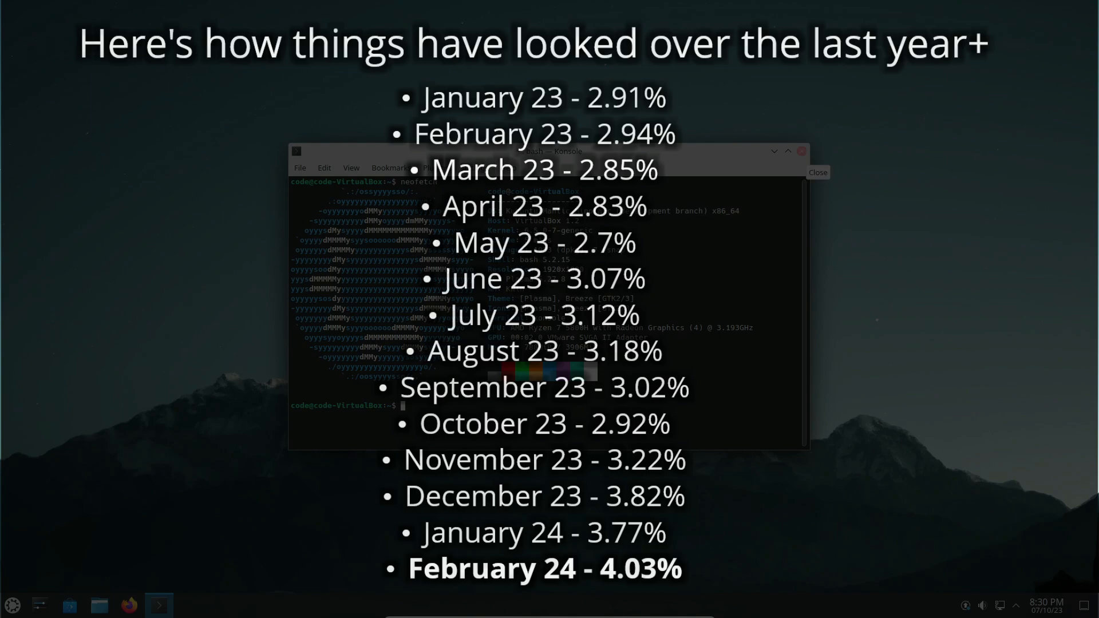
Bring up All Applications in the launcher, passing through System tools, and scroll the list.
click(12, 604)
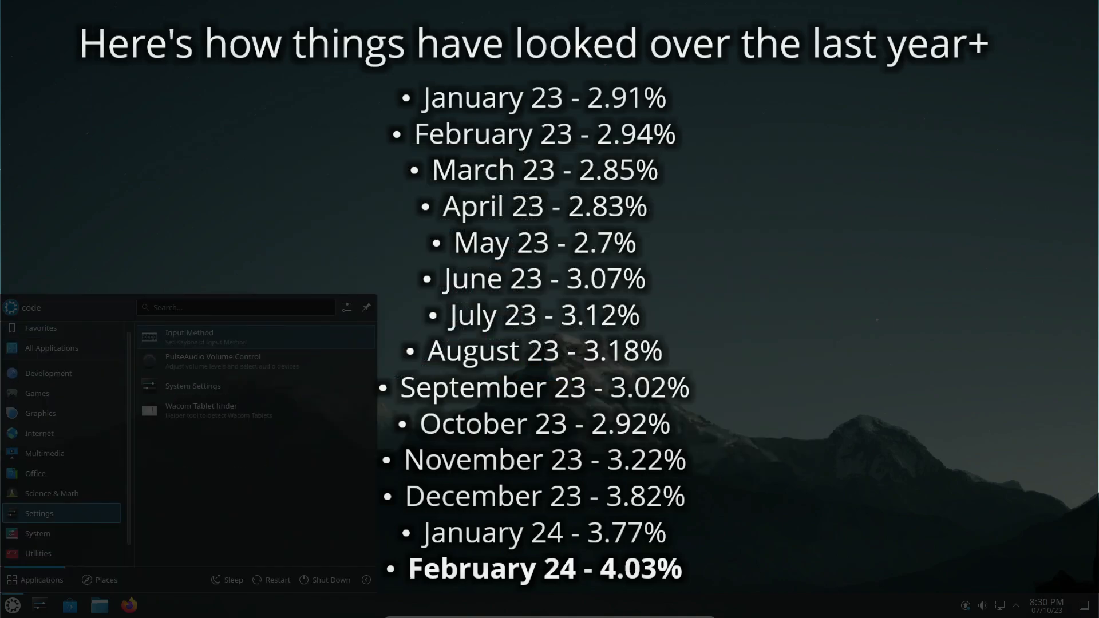
click(37, 540)
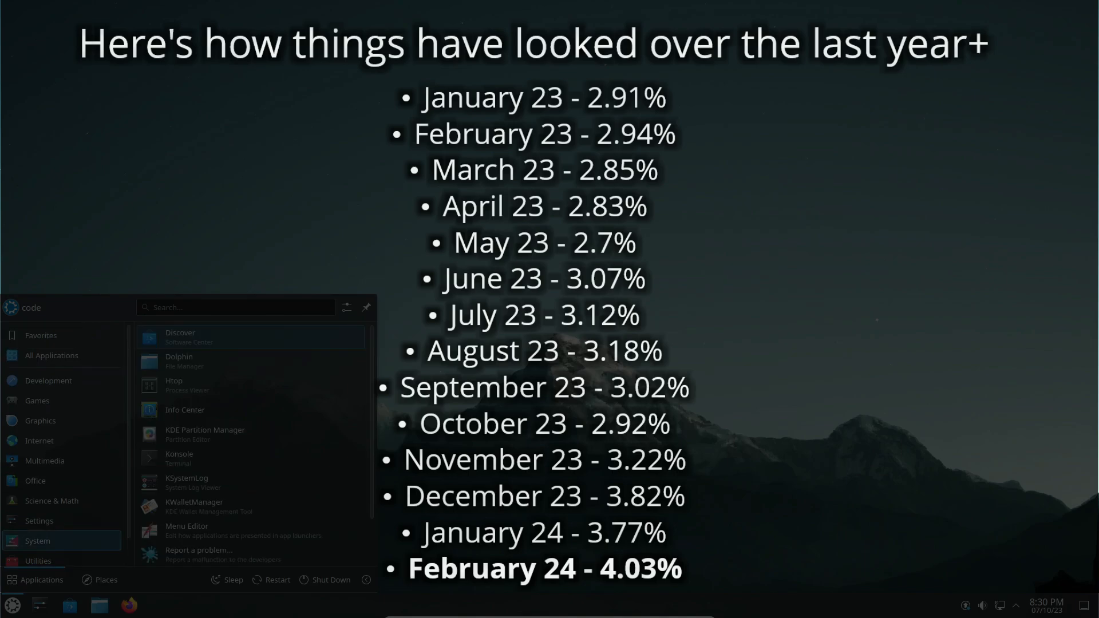
click(51, 355)
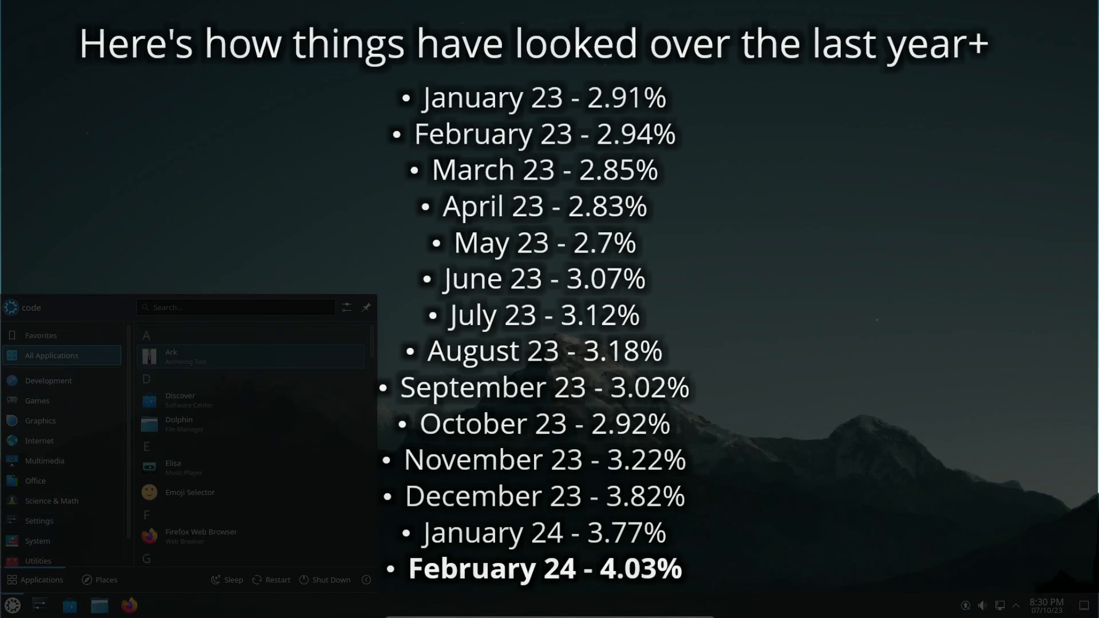
scroll(down, 3)
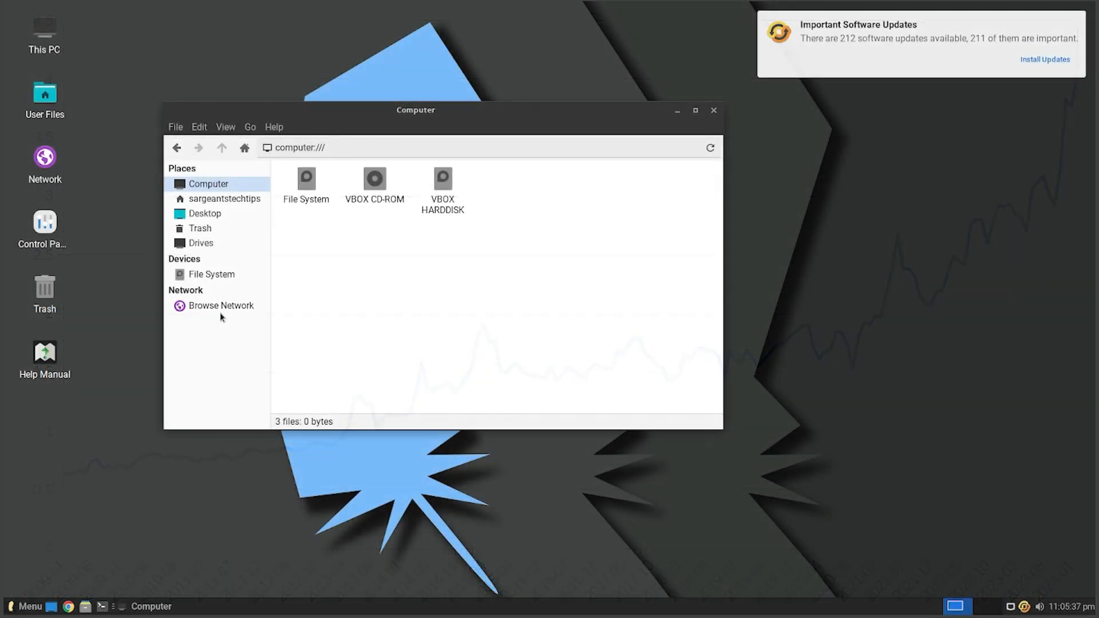
Show the home folder with Desktop, Documents, Downloads and other personal folders.
click(226, 198)
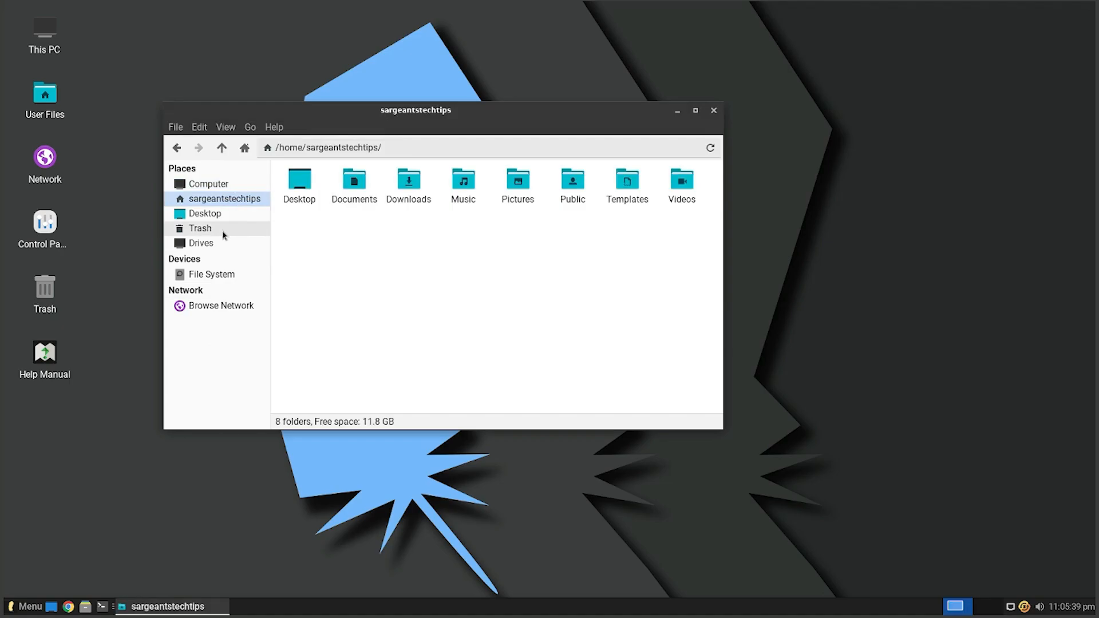
click(199, 228)
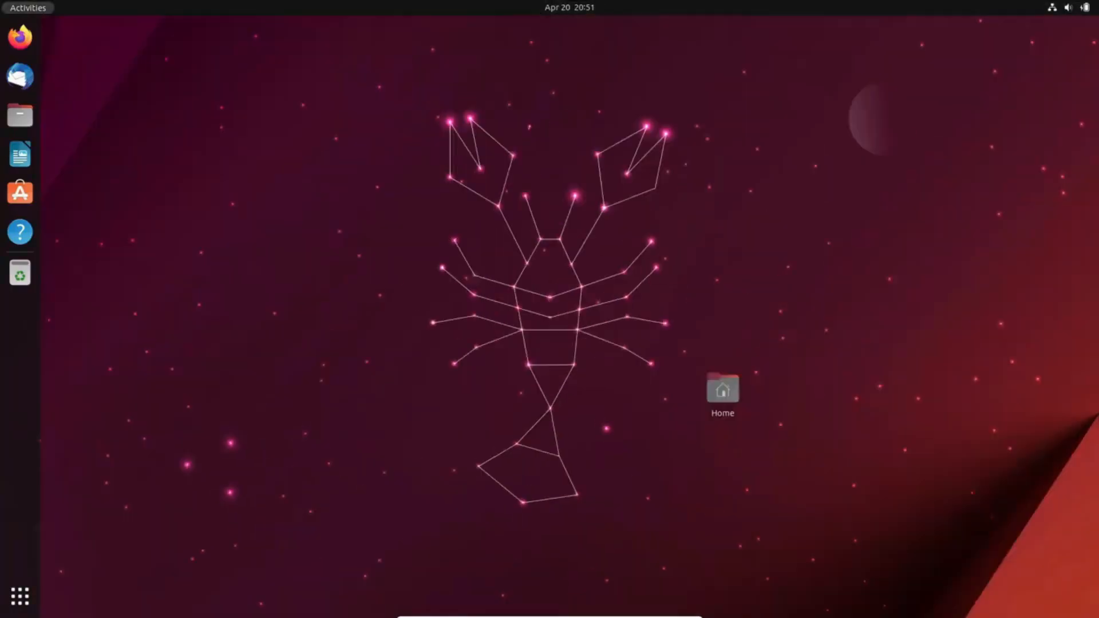
Show the grid of installed applications from the dock.
click(19, 596)
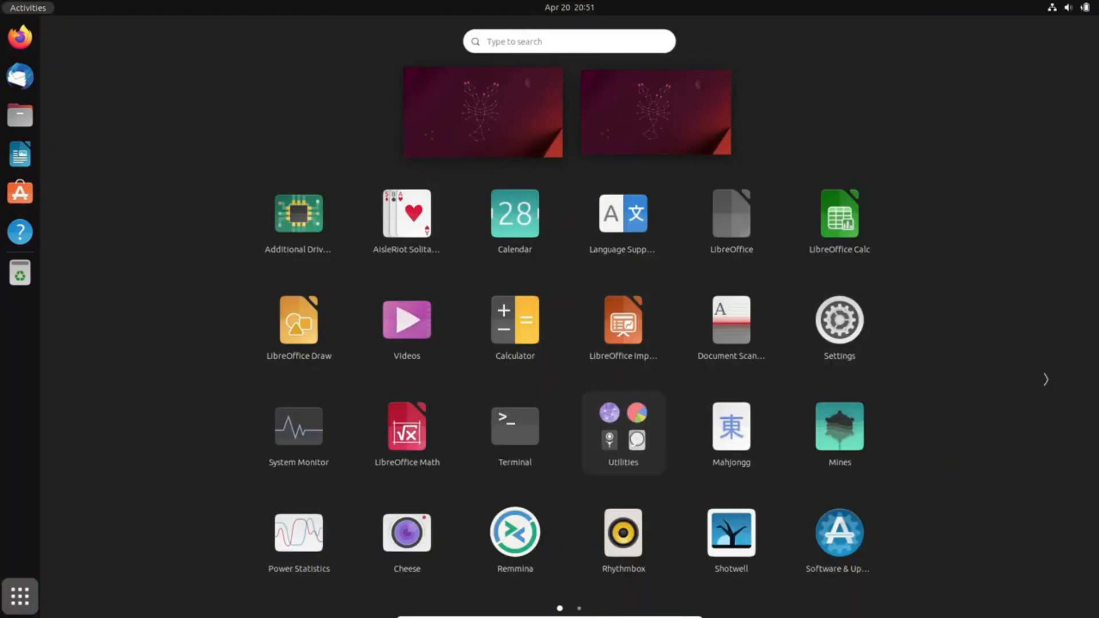
click(514, 424)
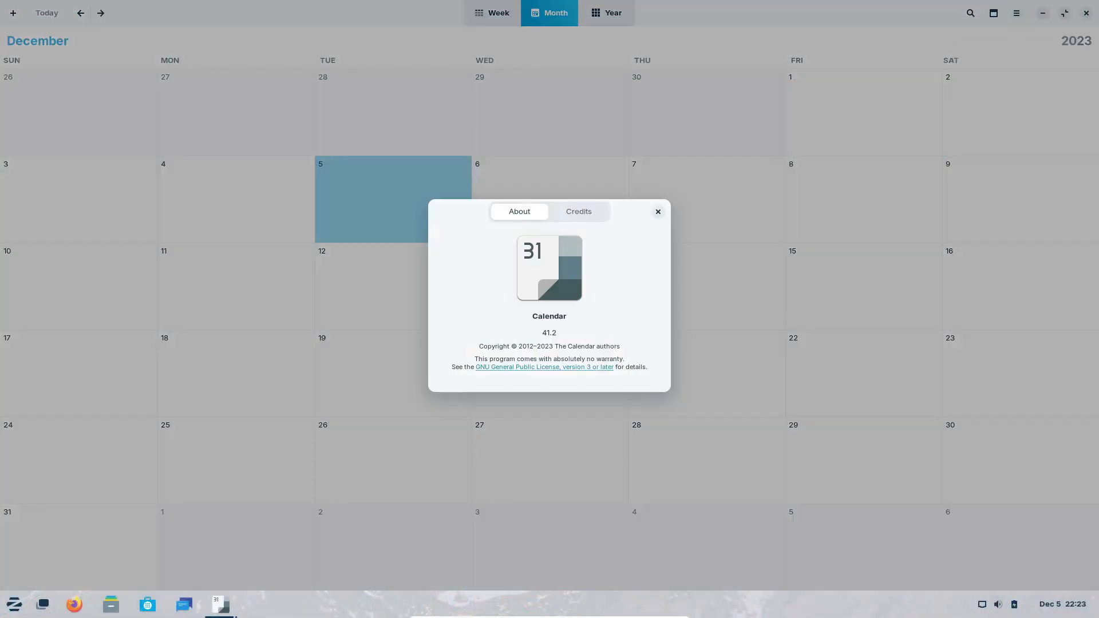
Dismiss the Calendar About dialog and bring up the Zorin menu's Utilities list.
click(14, 603)
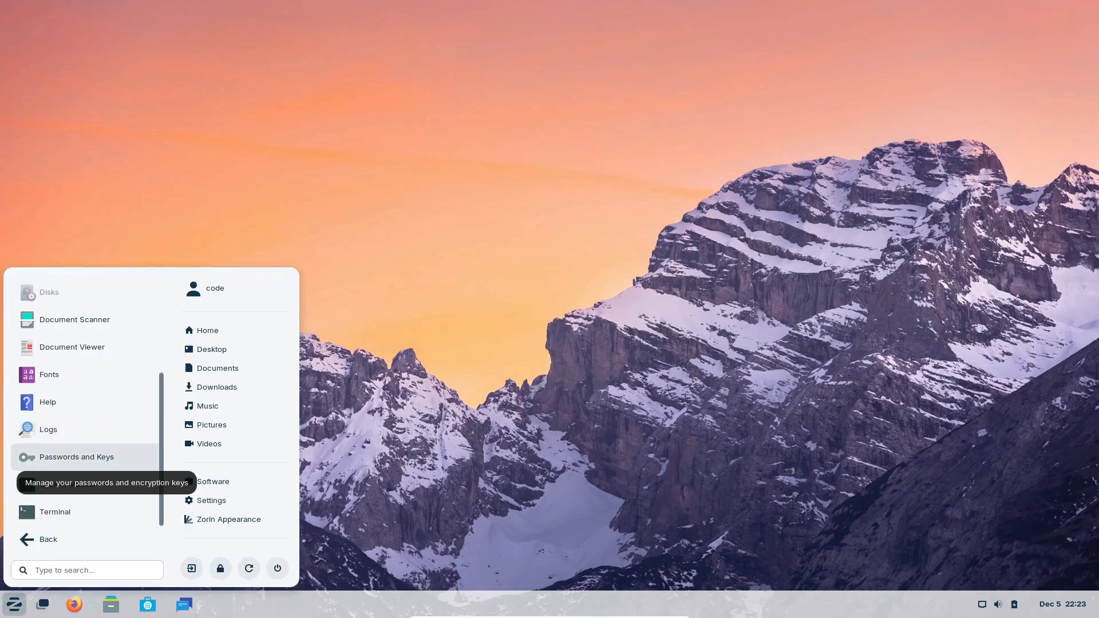
click(48, 539)
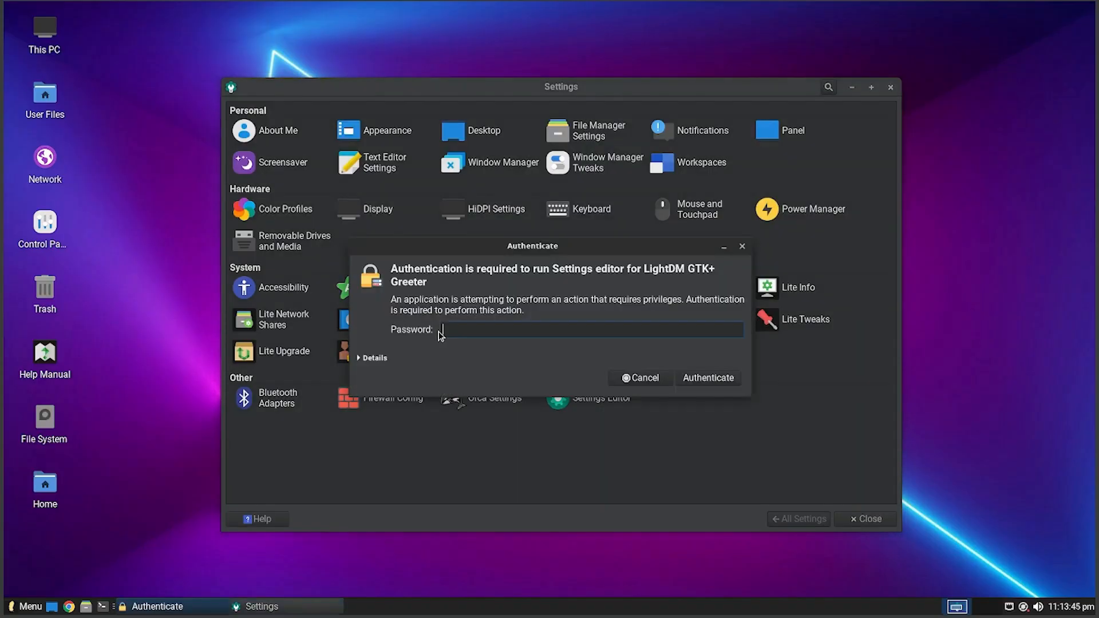
click(707, 378)
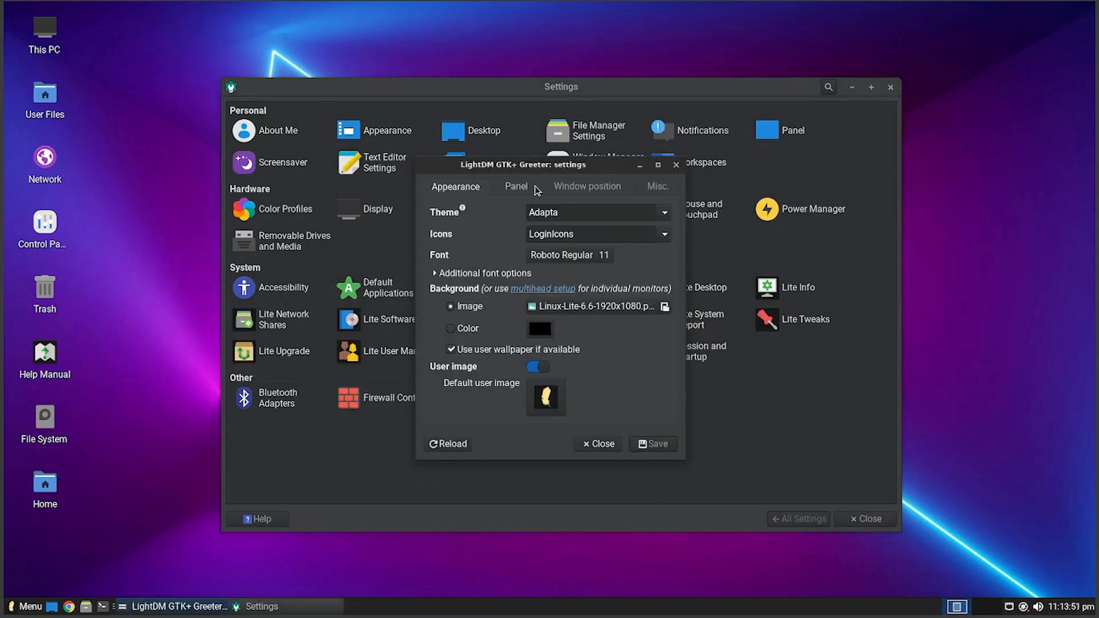
click(597, 444)
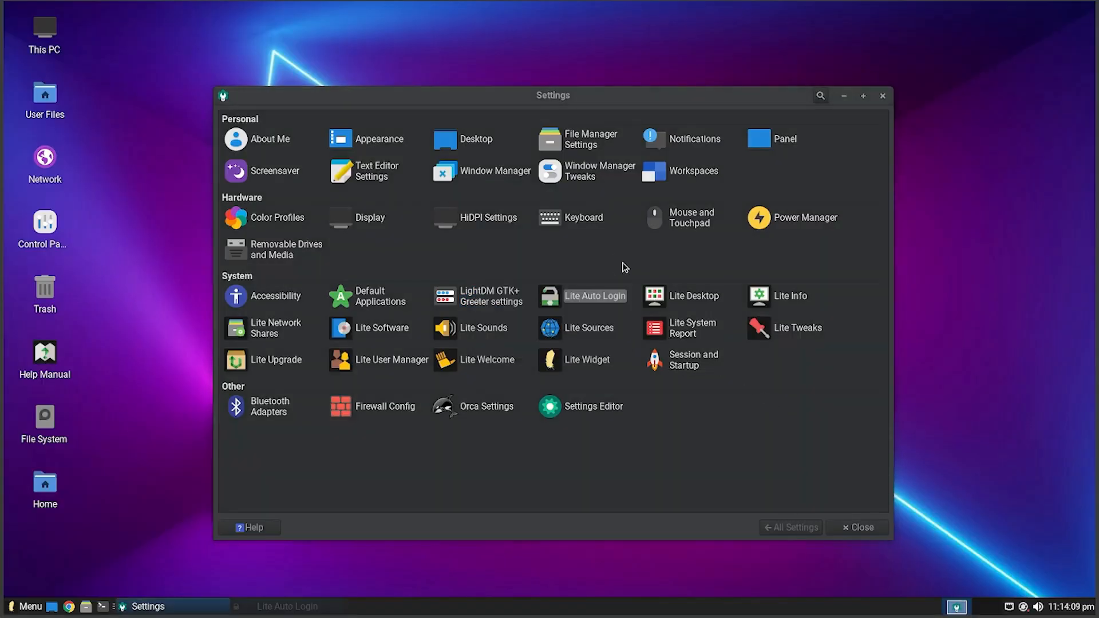
Look at Lite Desktop's icon options, cancel, and dismiss the Hardware Database notice.
click(475, 139)
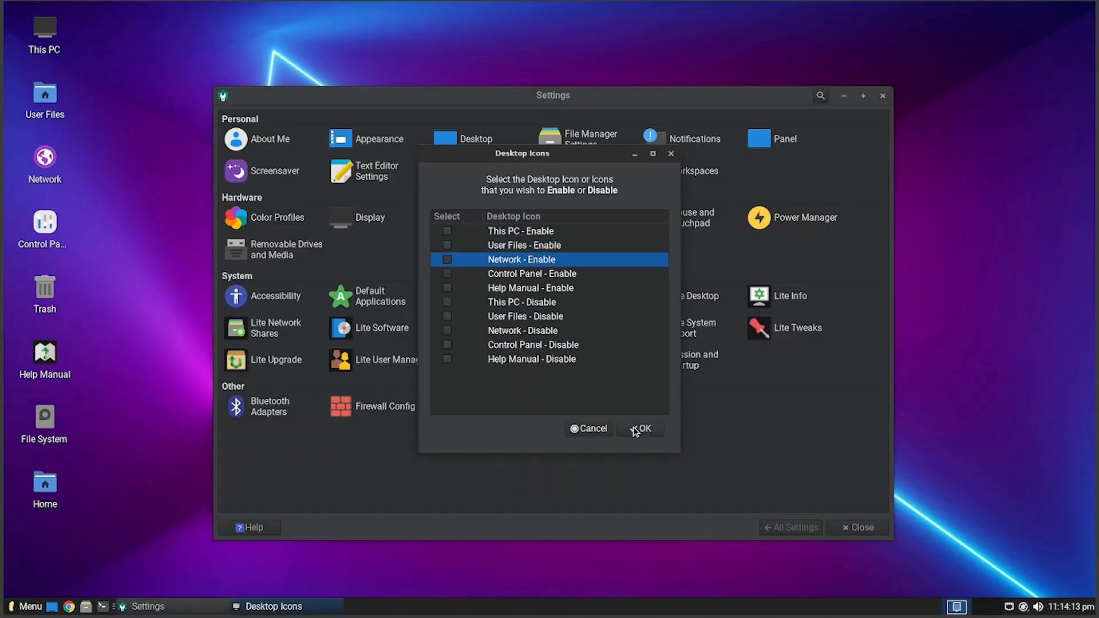
click(640, 428)
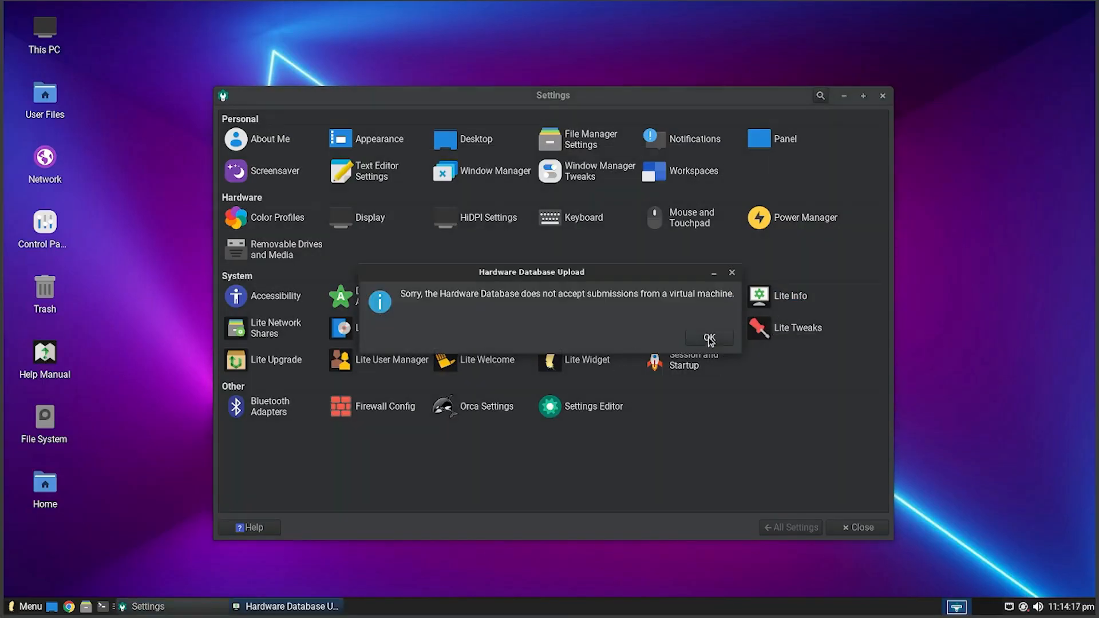
click(708, 336)
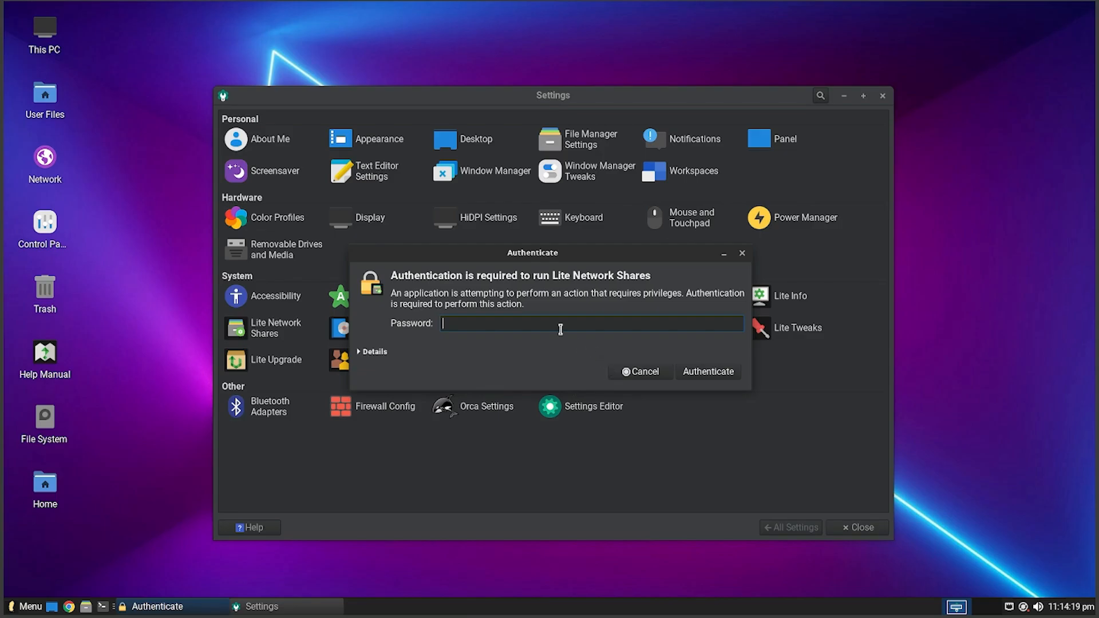
Launch Lite Software and authenticate to reach its Install Software list.
click(707, 371)
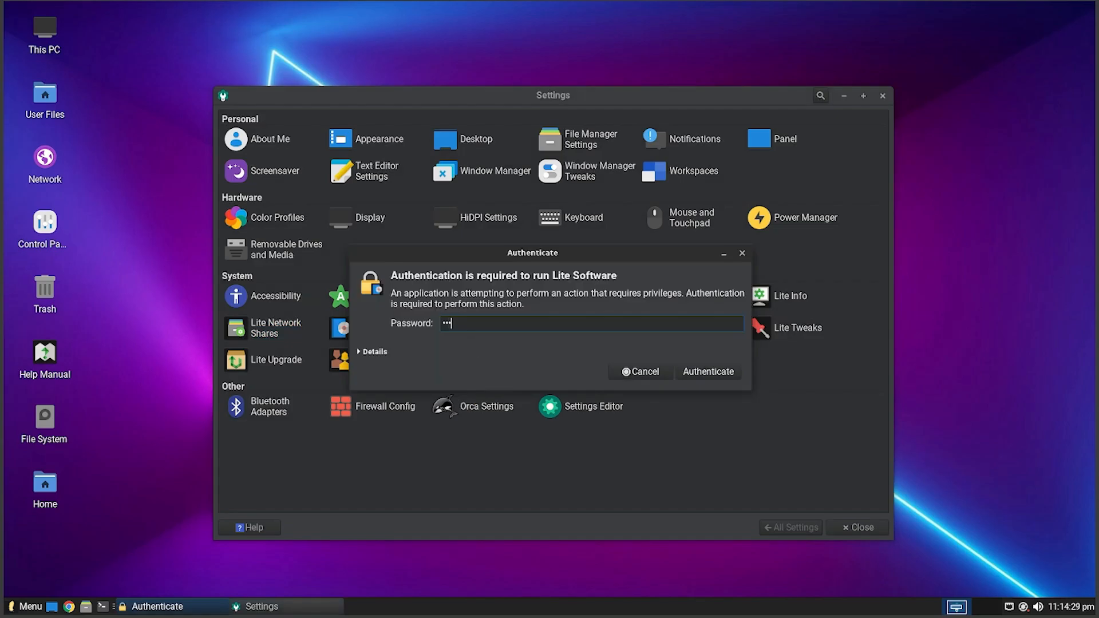
click(708, 371)
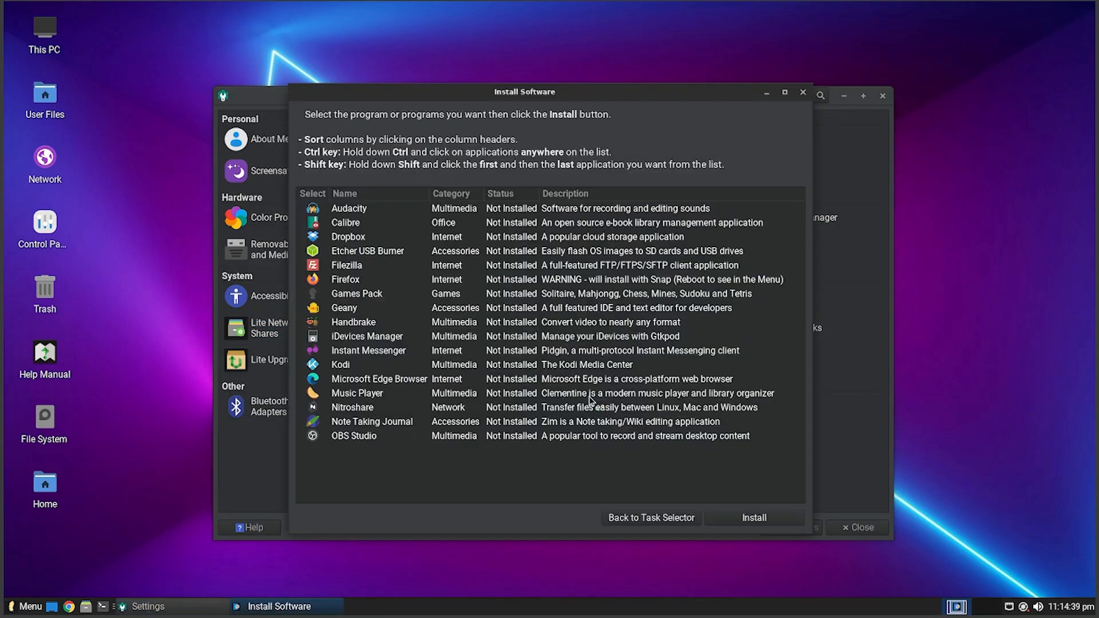
Select Firefox in the Install Software list and start its installation via snapd.
scroll(down, 3)
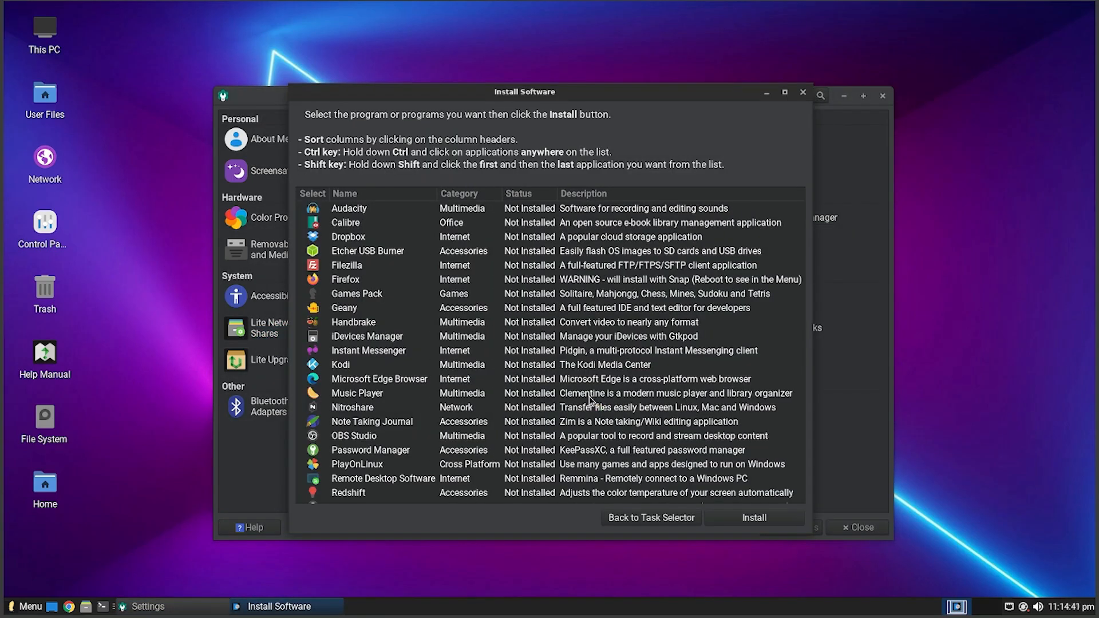
click(379, 236)
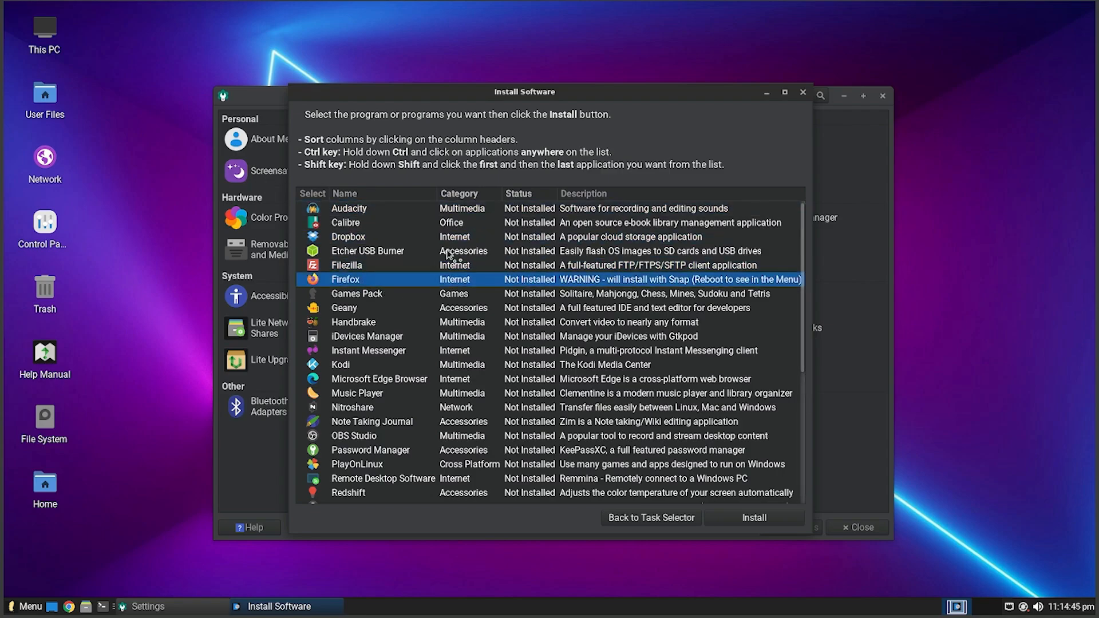
click(753, 517)
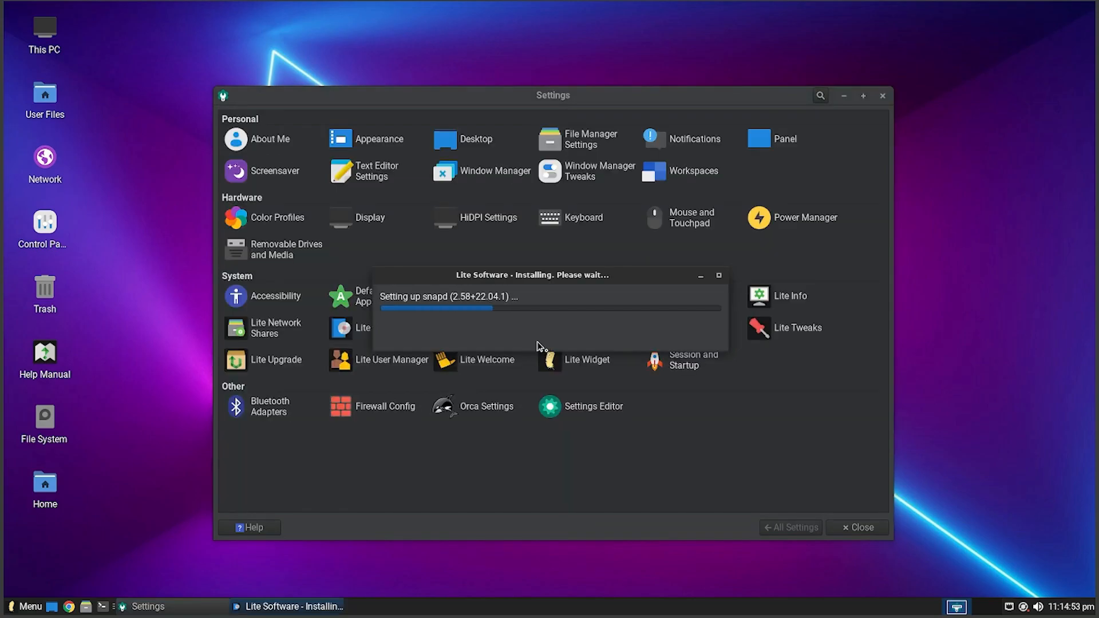